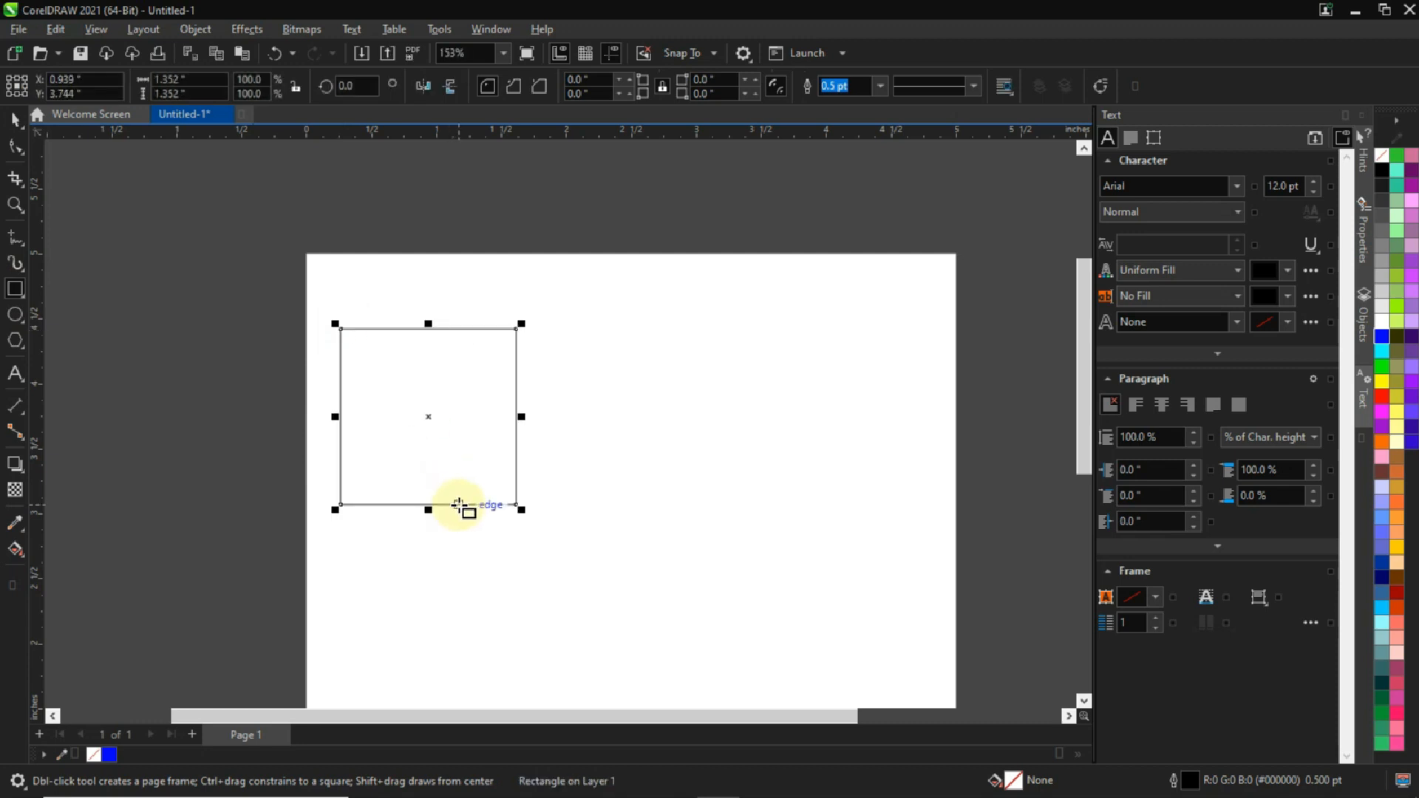
{"action": "mouse_move", "coordinate": [453, 455]}
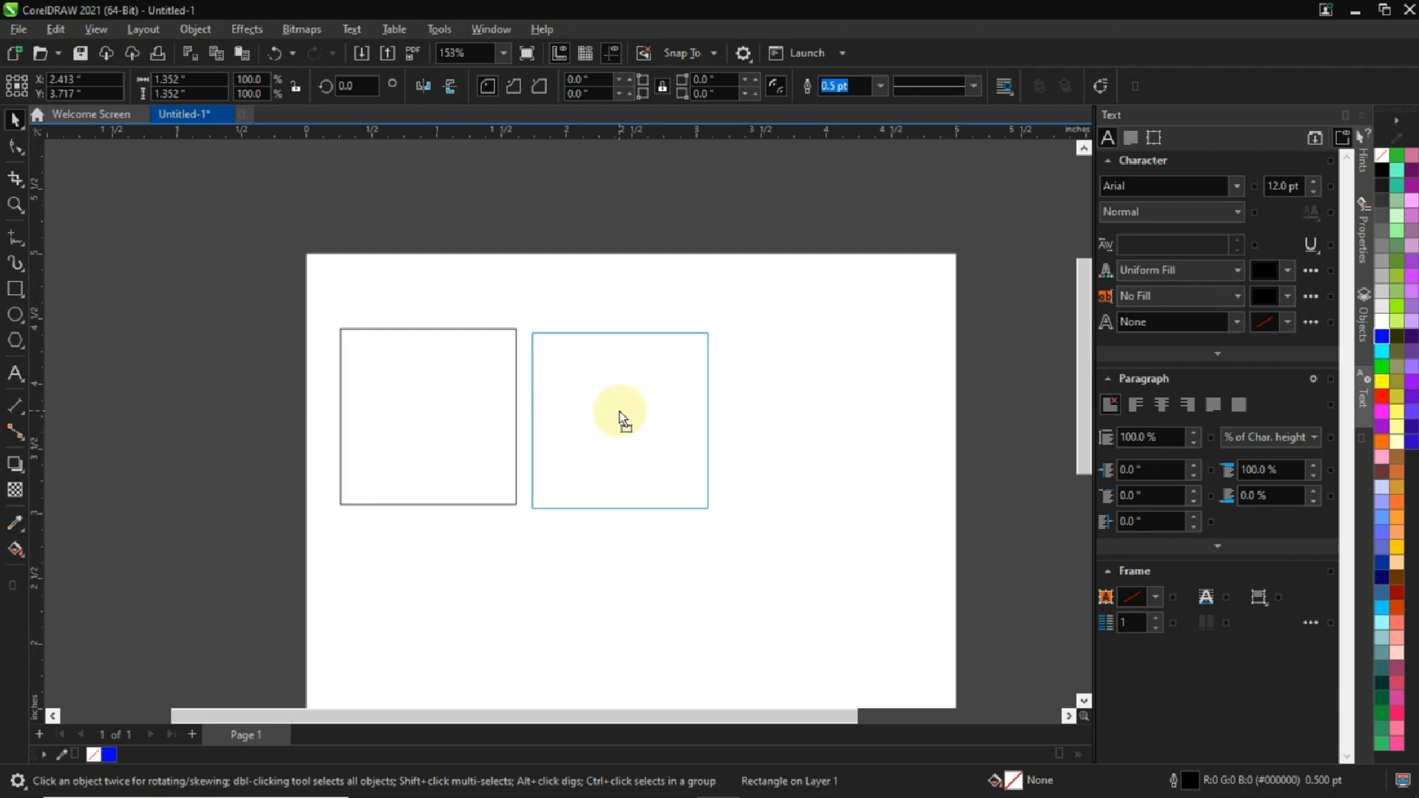
{"action": "left_click", "coordinate": [620, 419]}
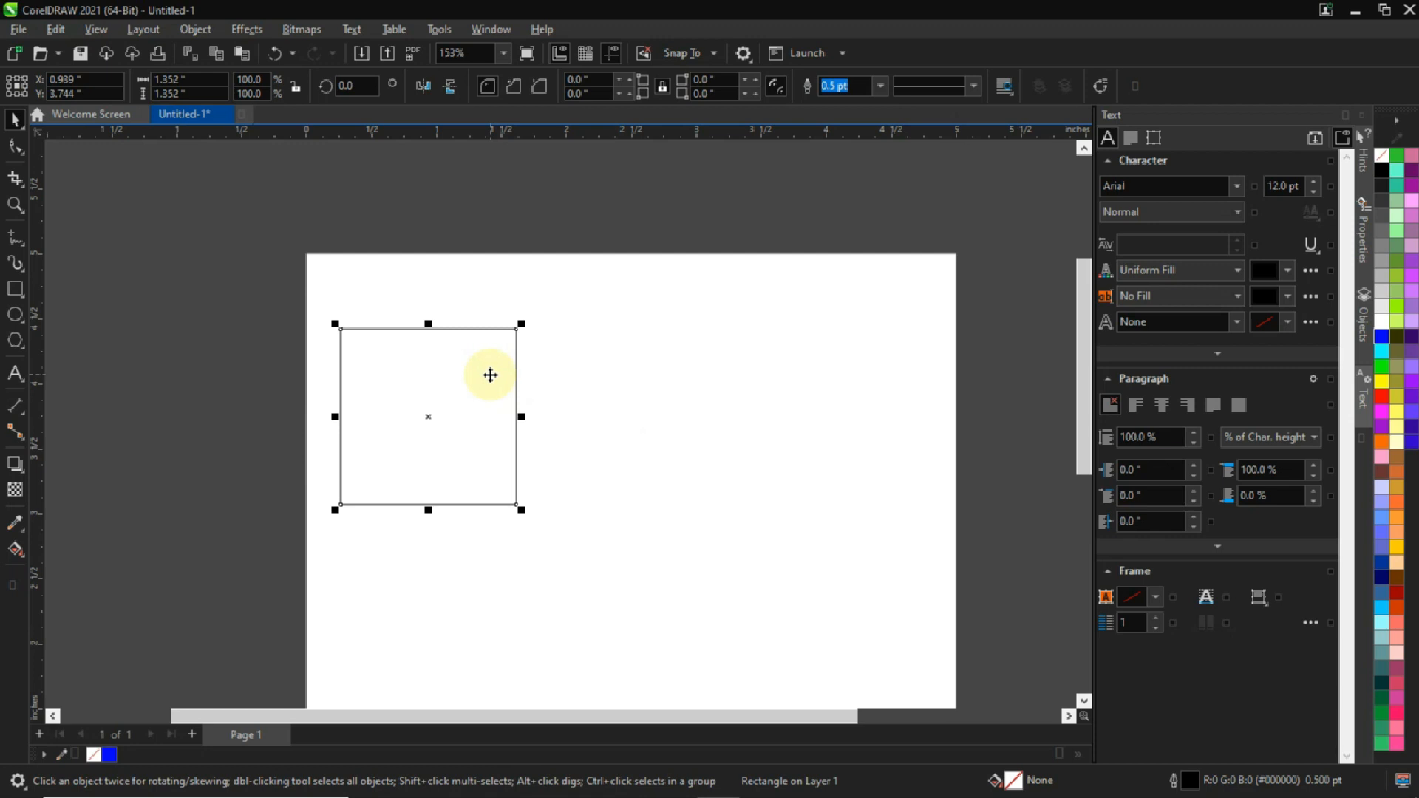
{"action": "right_click", "coordinate": [489, 375]}
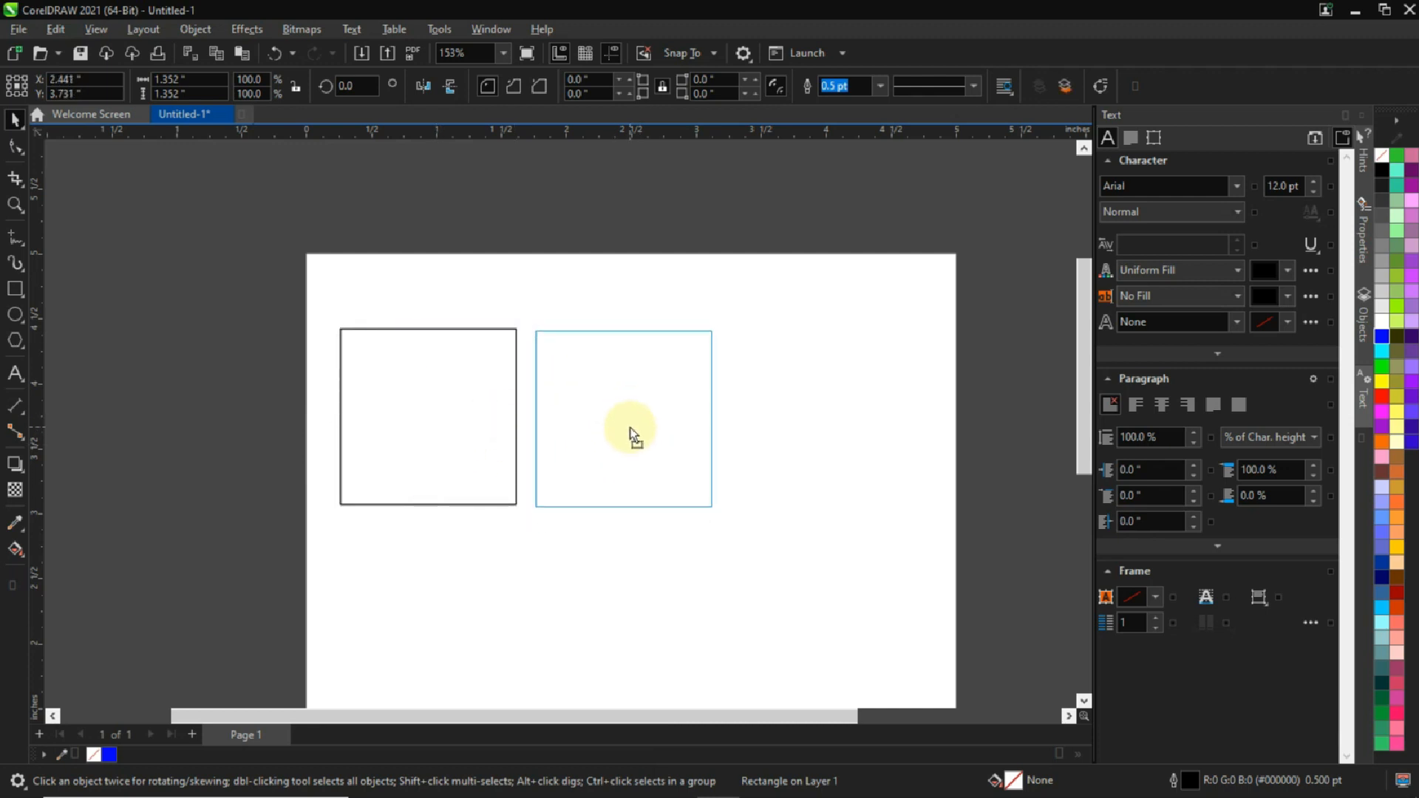
{"action": "left_click", "coordinate": [622, 419]}
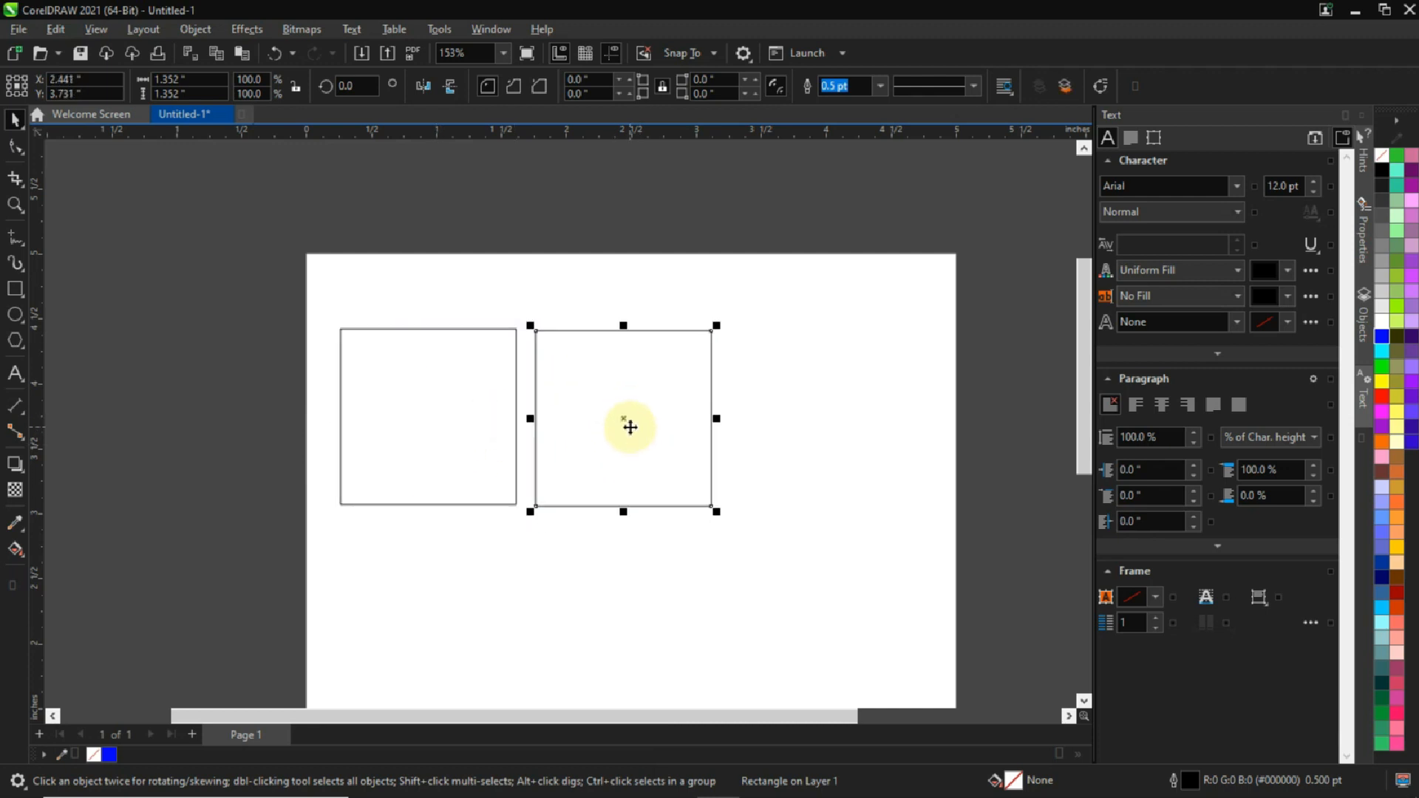
{"action": "mouse_move", "coordinate": [644, 375]}
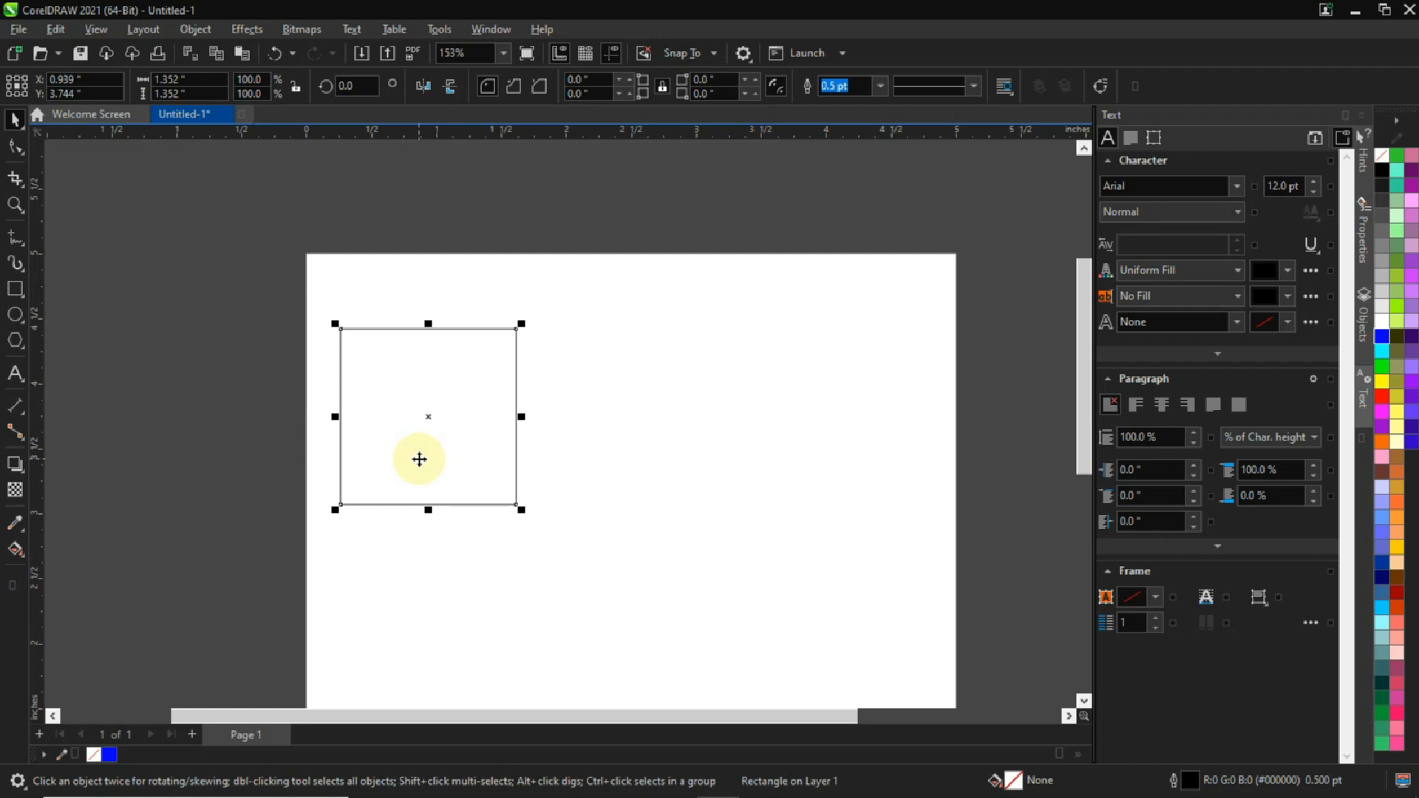
- Drop a copy of the square just to the right of the original
{"action": "left_click_drag", "start_coordinate": [419, 459], "coordinate": [568, 465]}
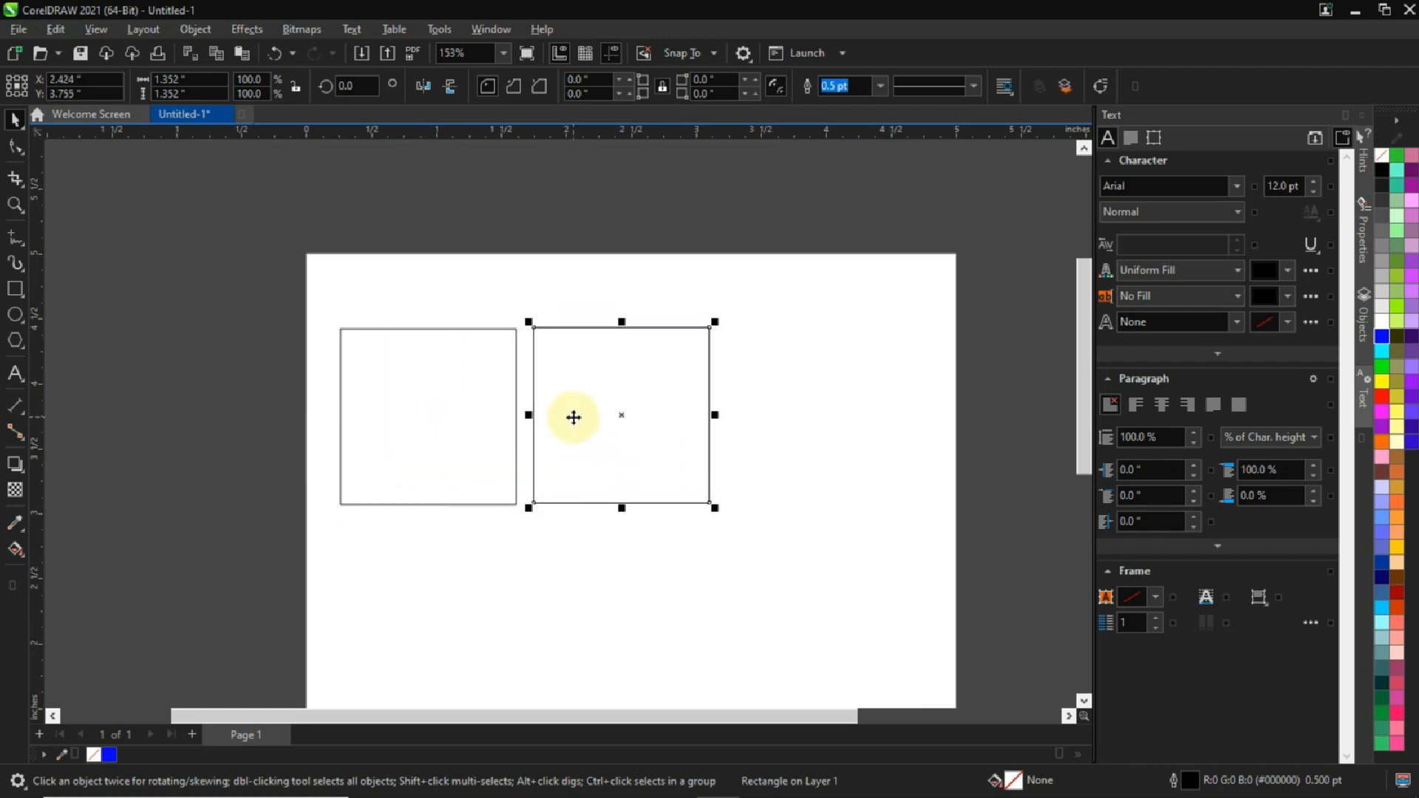
{"action": "mouse_move", "coordinate": [576, 404]}
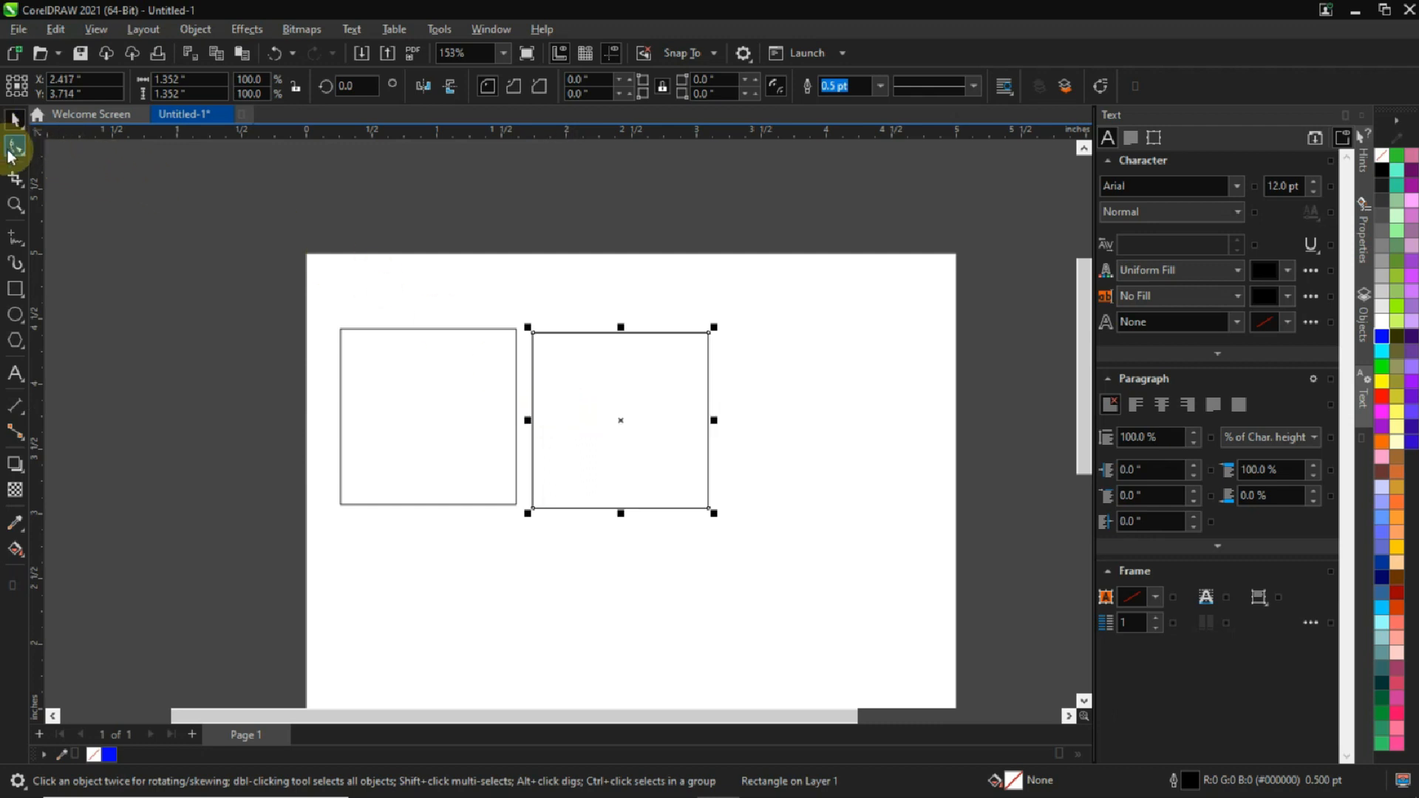
- With the Shape tool, round the second square's top-left corner
{"action": "left_click", "coordinate": [15, 145]}
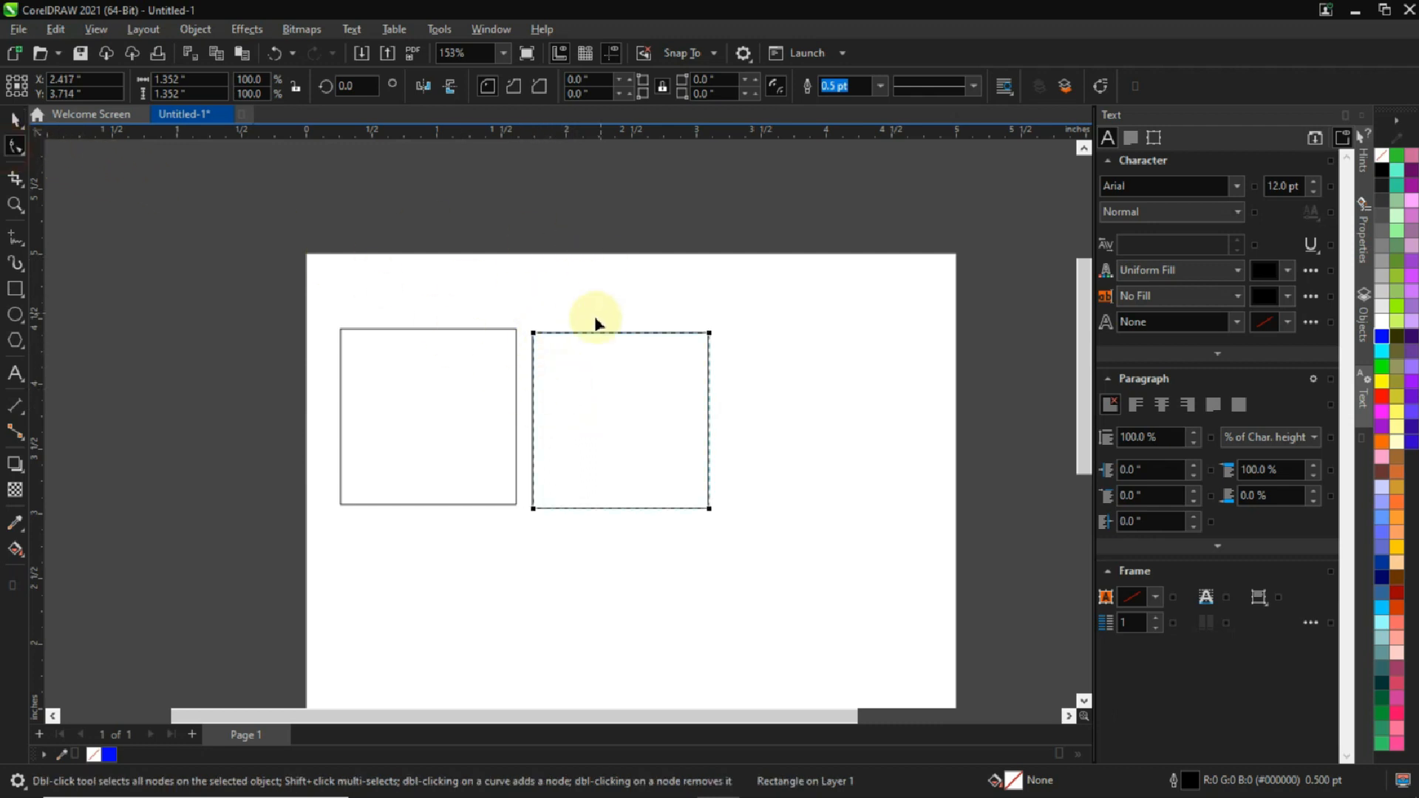
{"action": "mouse_move", "coordinate": [572, 342]}
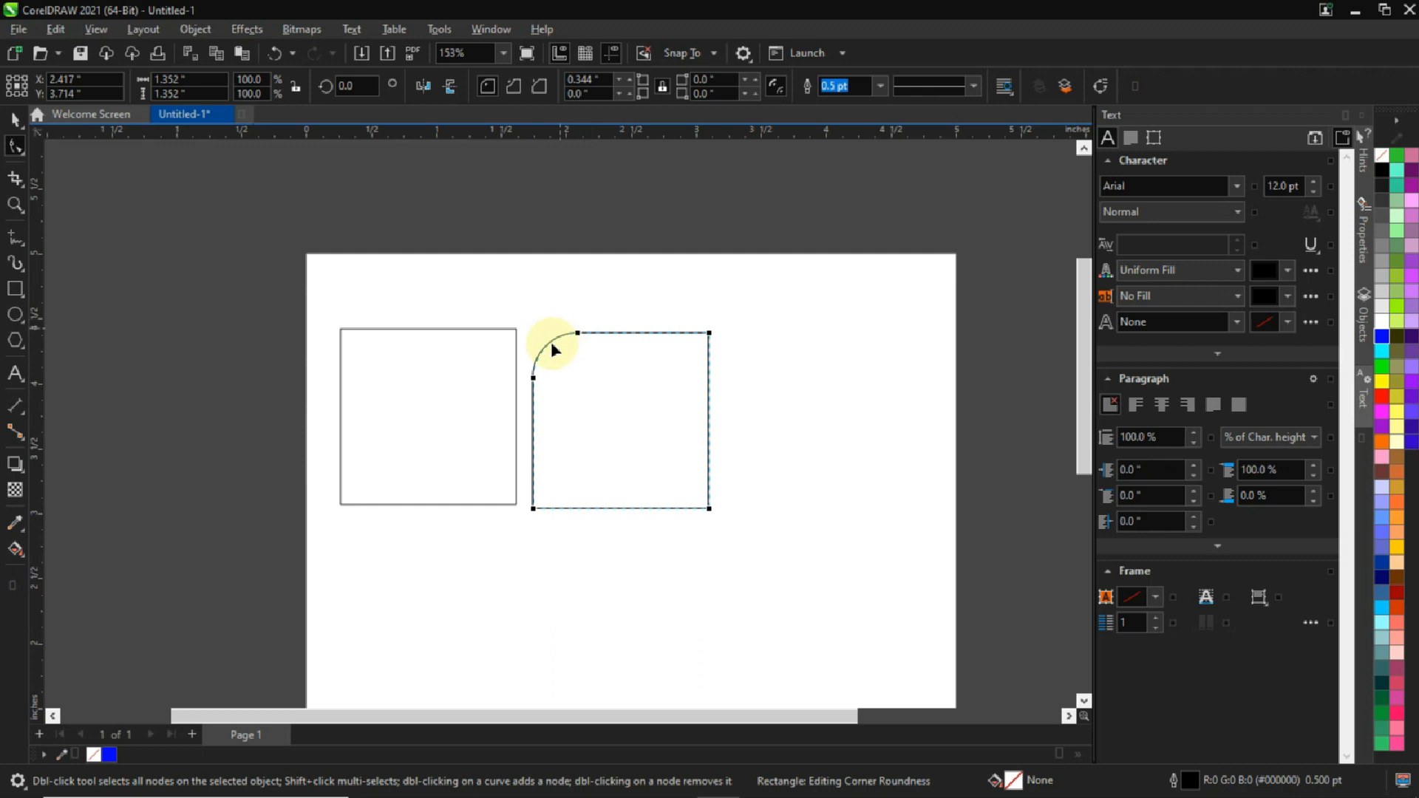
{"action": "left_click_drag", "start_coordinate": [555, 350], "coordinate": [533, 380]}
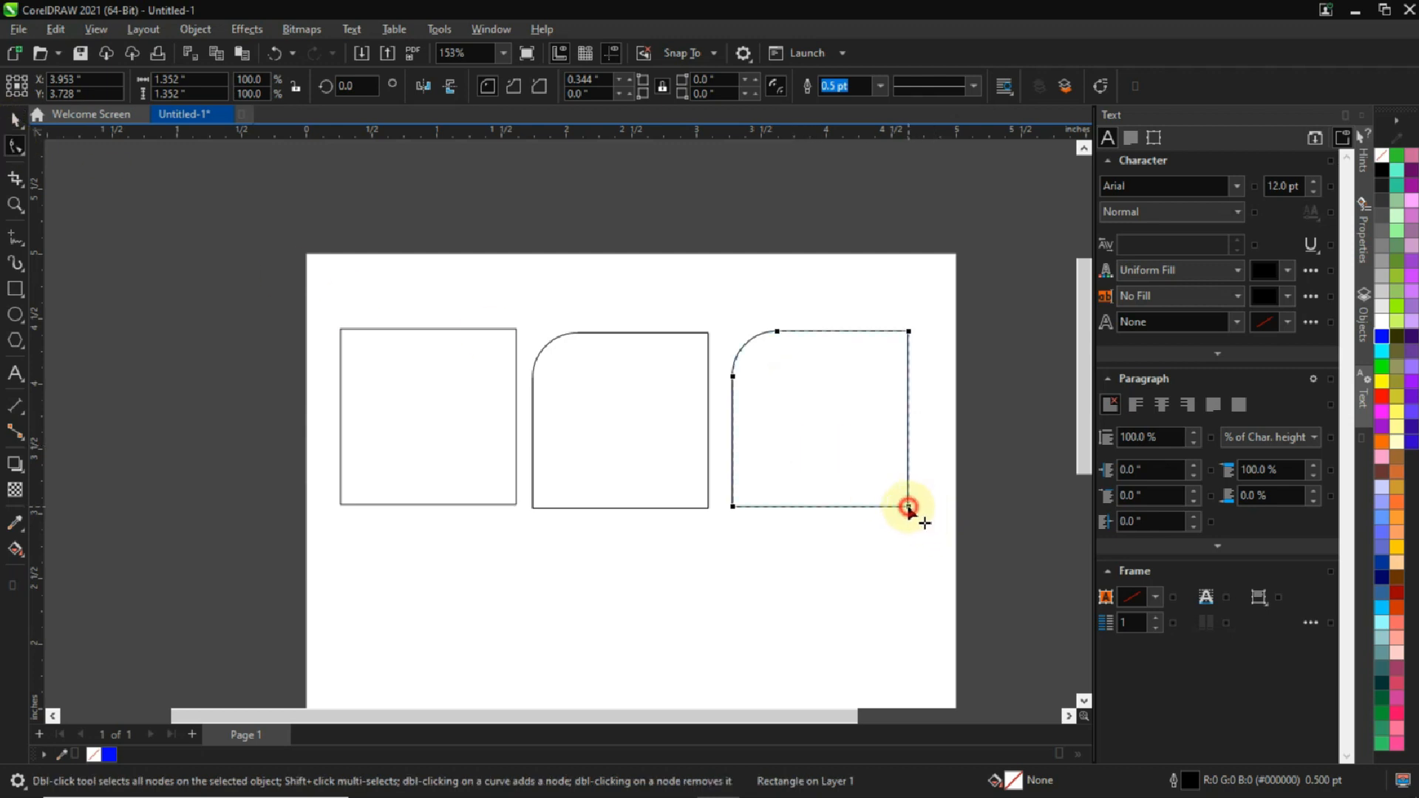
- Round the bottom-right corner of the third square with the Shape tool
{"action": "left_click_drag", "start_coordinate": [910, 507], "coordinate": [860, 503]}
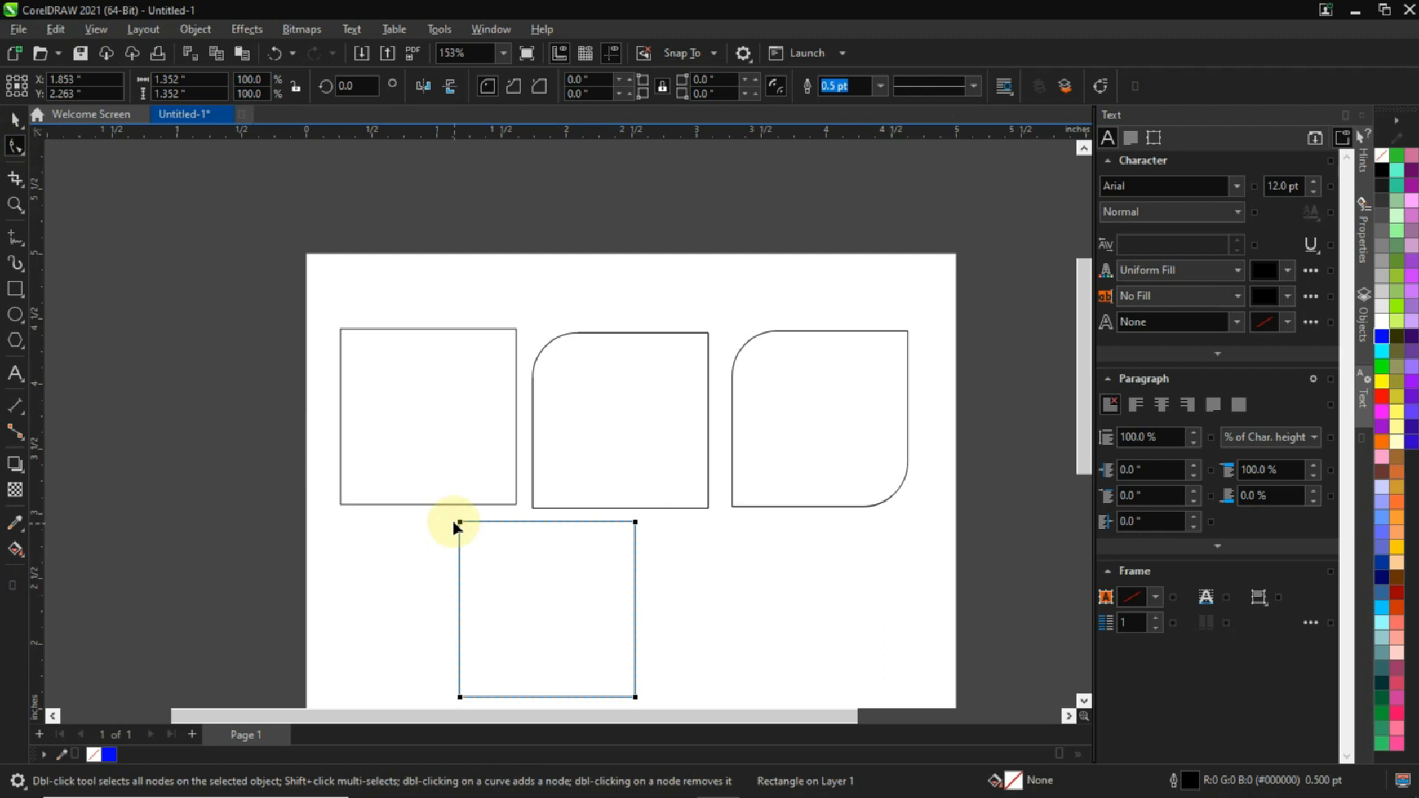
- Drag the lower square's corner node to round all four corners more deeply
{"action": "left_click_drag", "start_coordinate": [456, 525], "coordinate": [496, 504]}
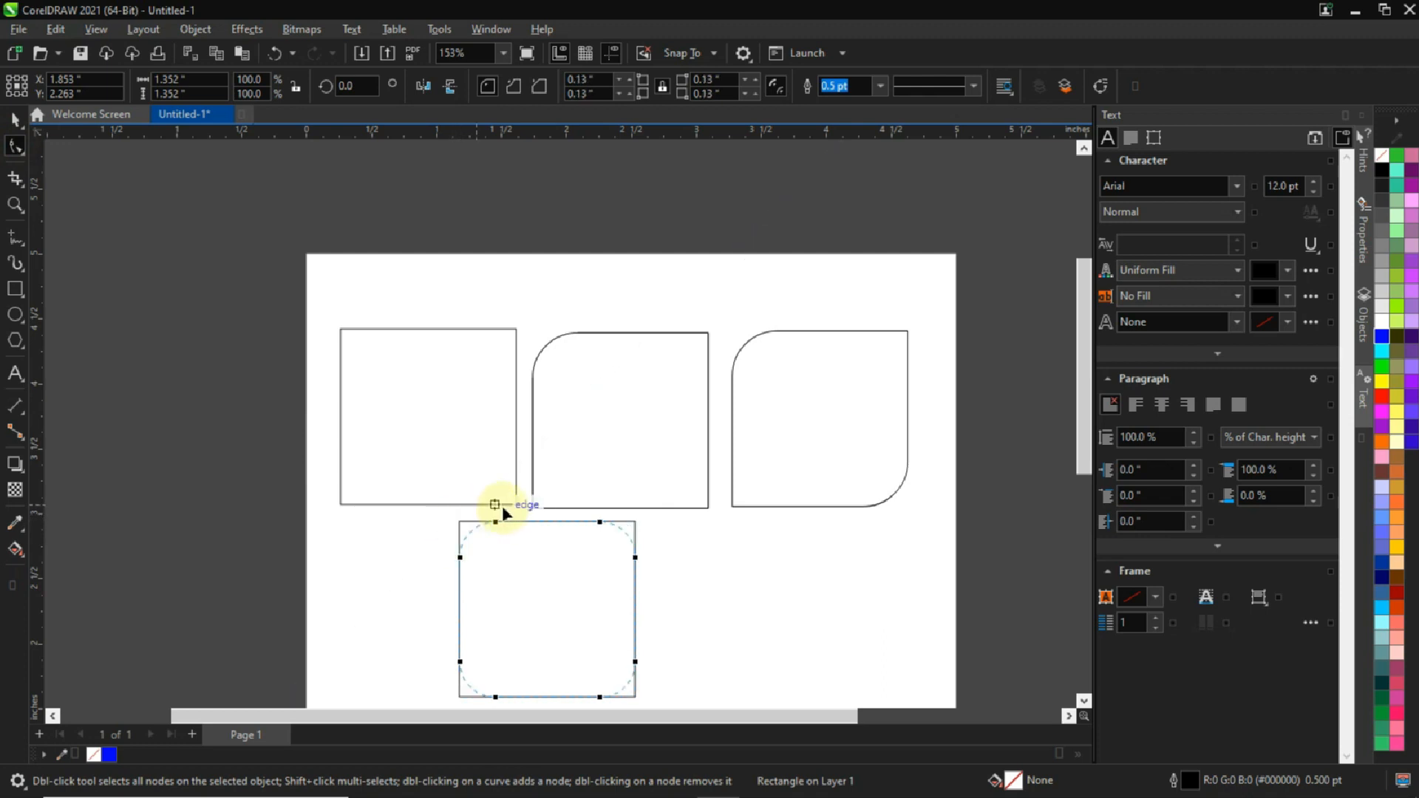
{"action": "left_click_drag", "start_coordinate": [496, 505], "coordinate": [634, 552]}
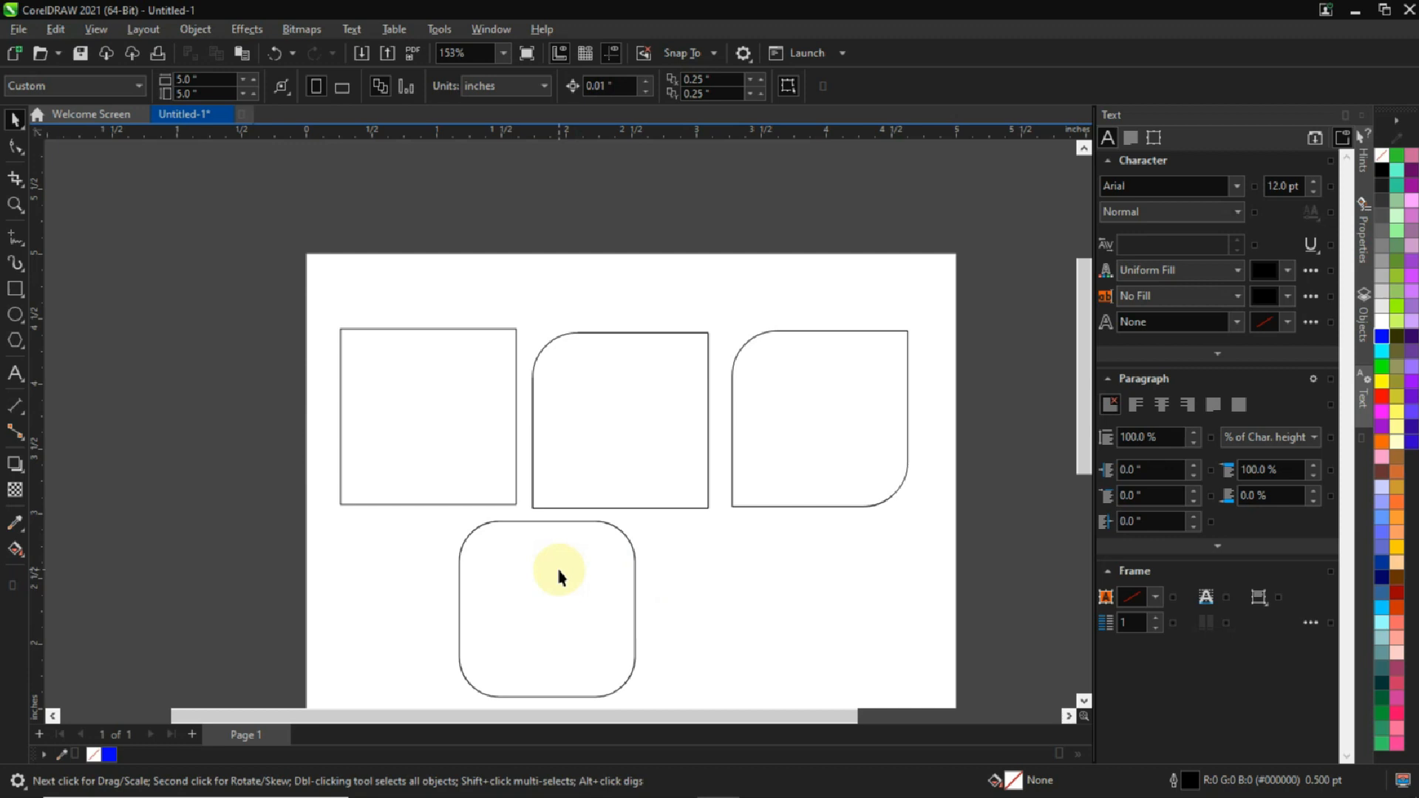
{"action": "left_click", "coordinate": [559, 570]}
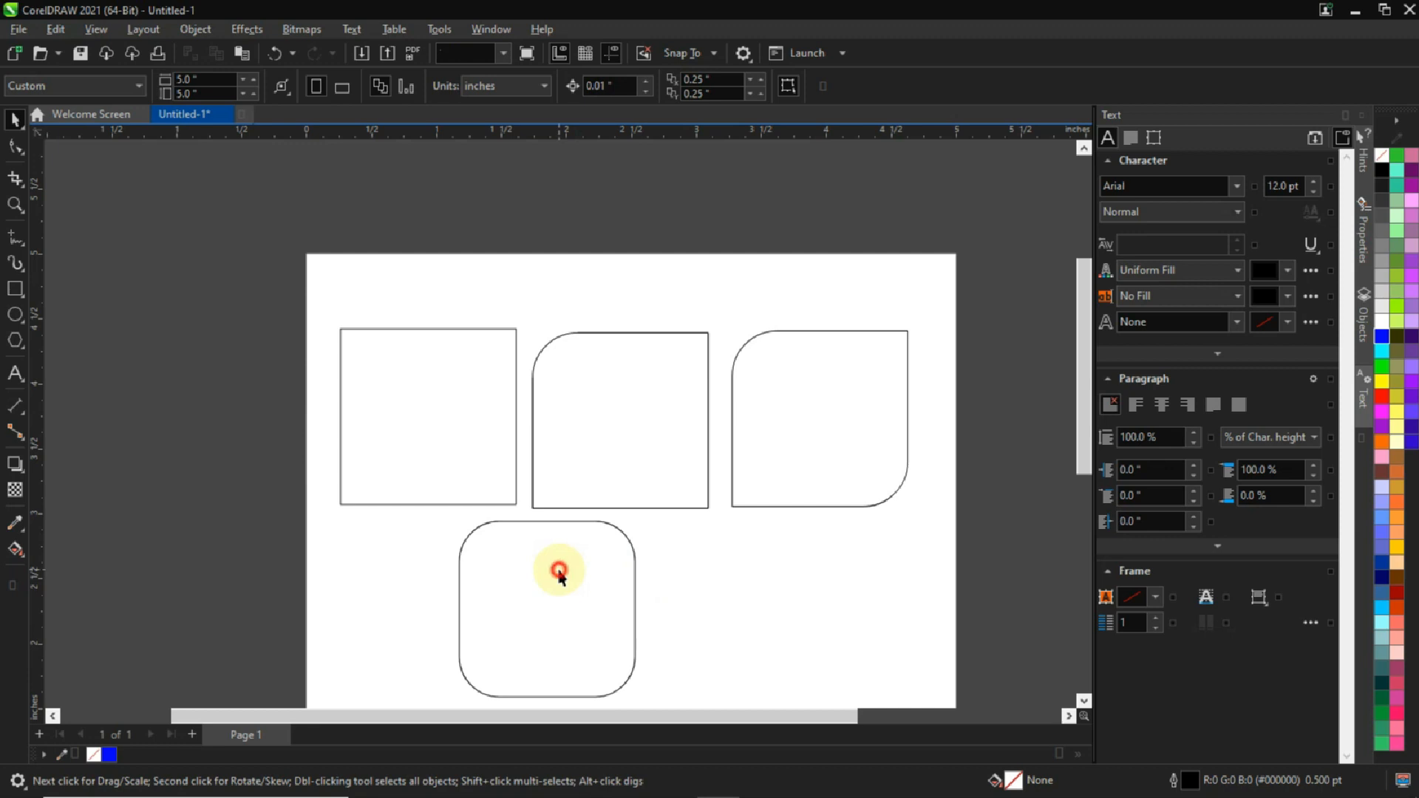
{"action": "left_click", "coordinate": [557, 570]}
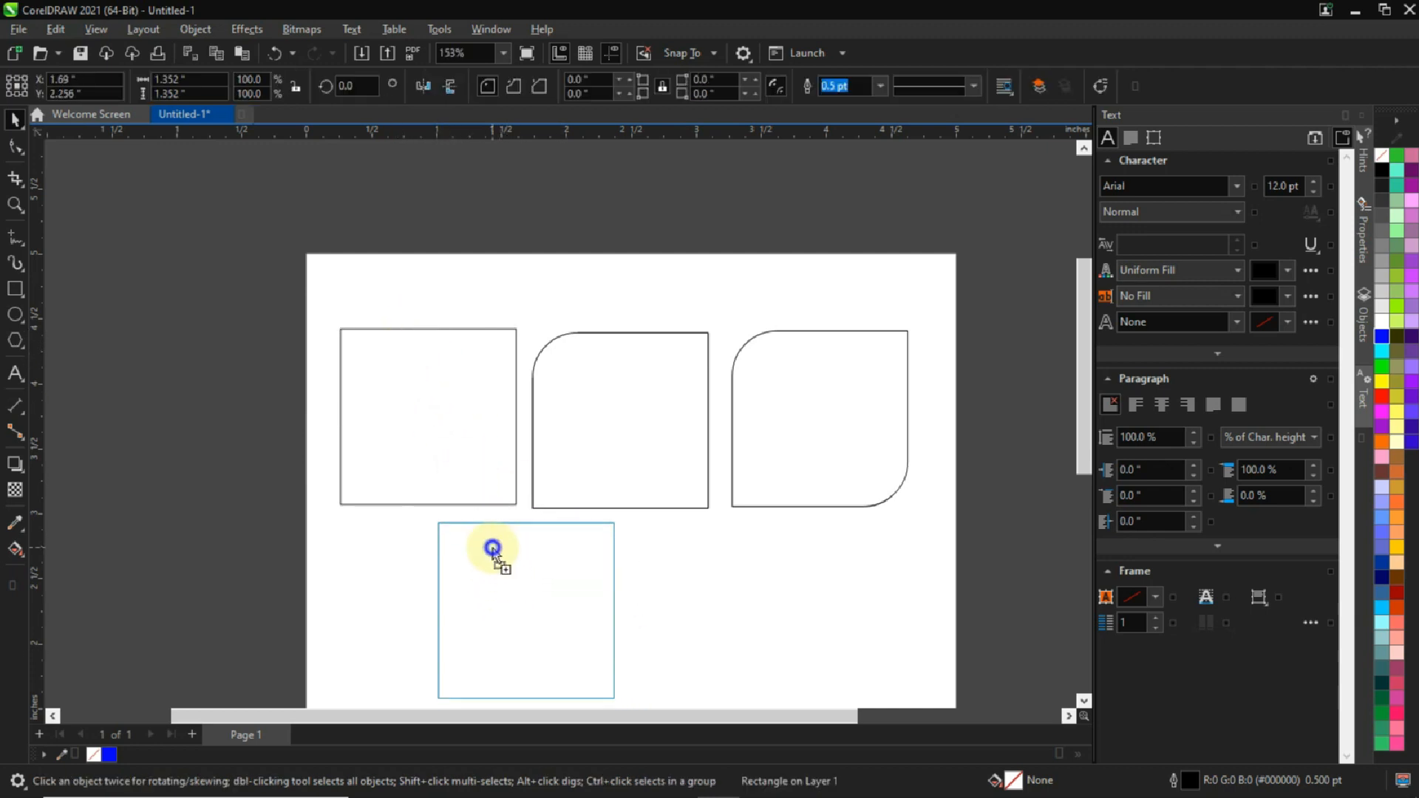
- Select the lower square, then partly round the moved square's top-left corner
{"action": "left_click", "coordinate": [493, 548]}
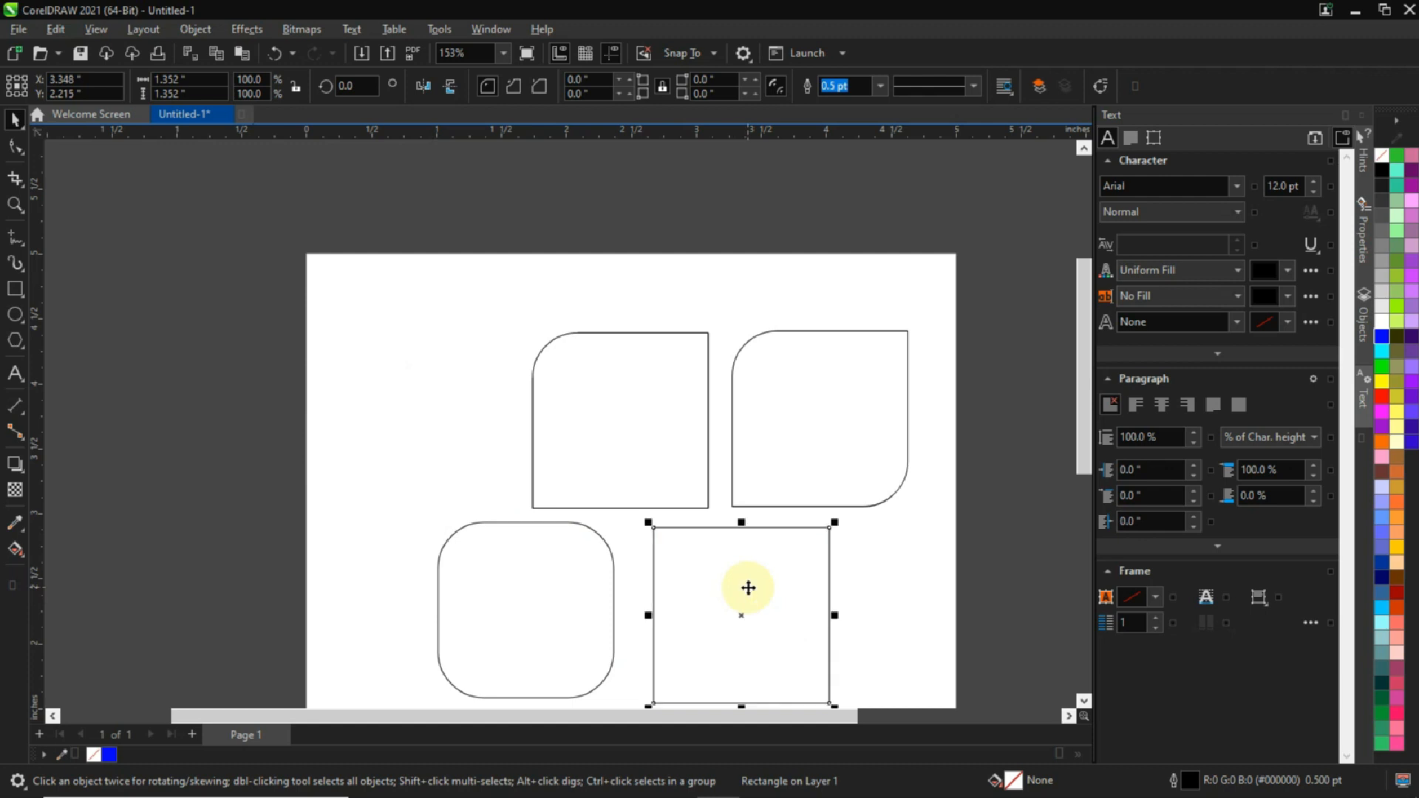
{"action": "mouse_move", "coordinate": [15, 205]}
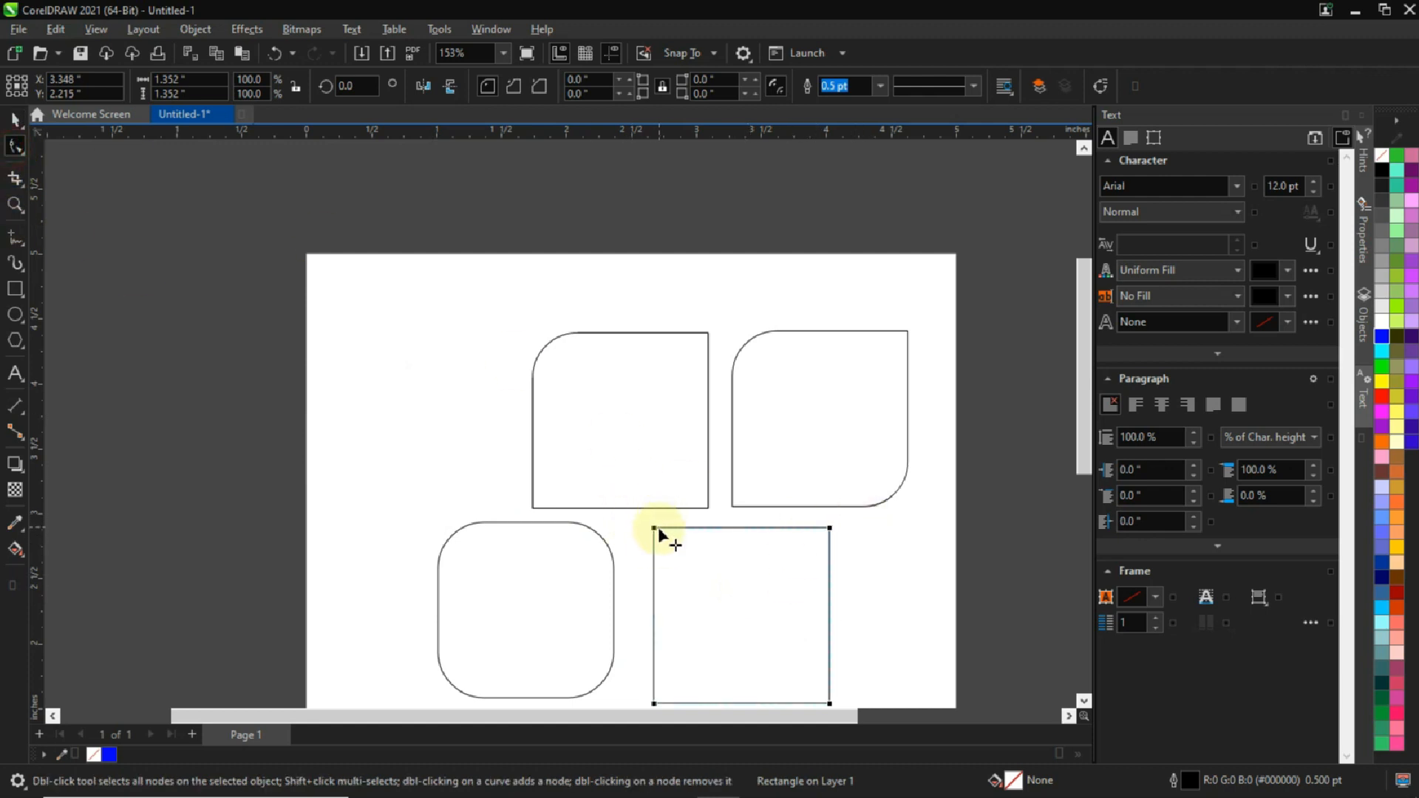
{"action": "left_click_drag", "start_coordinate": [655, 530], "coordinate": [709, 504]}
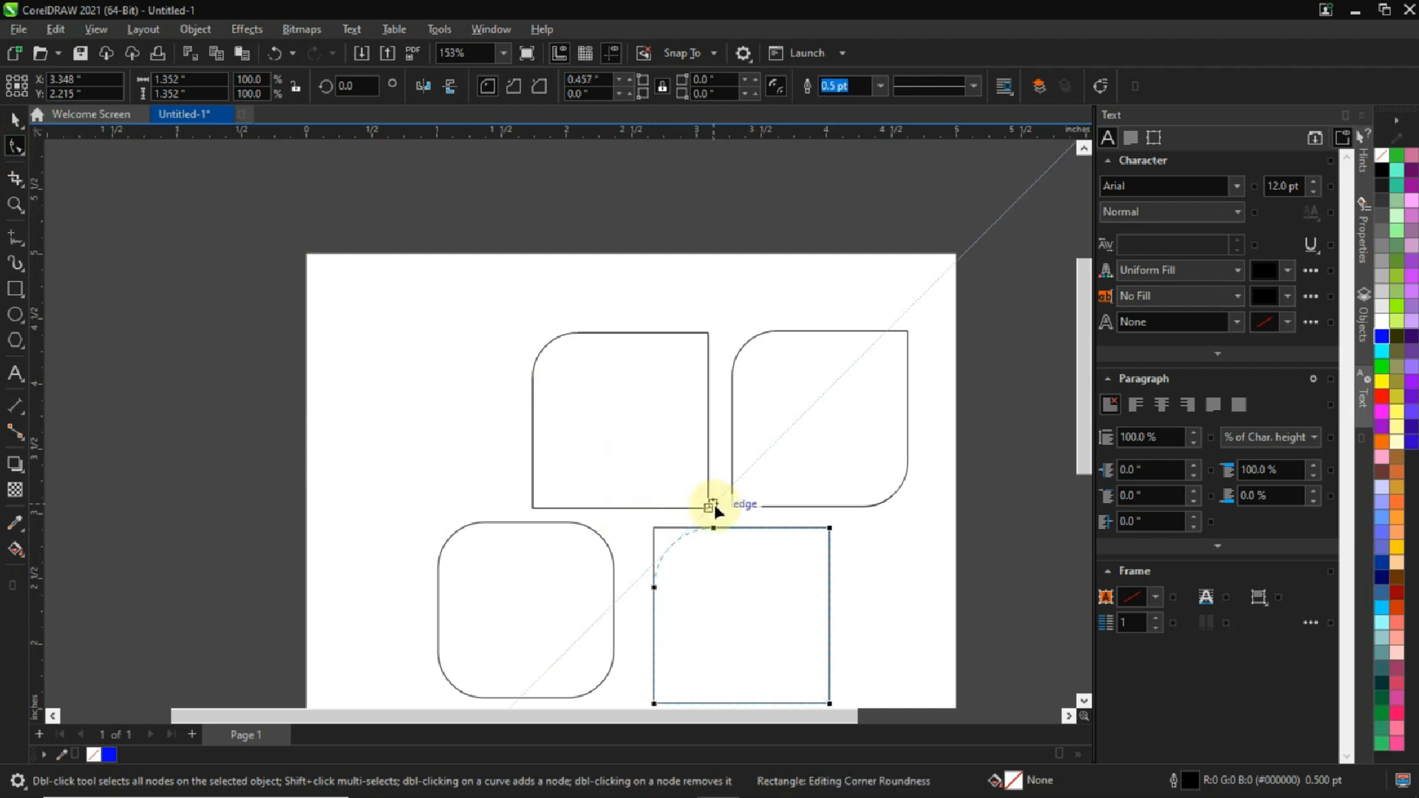